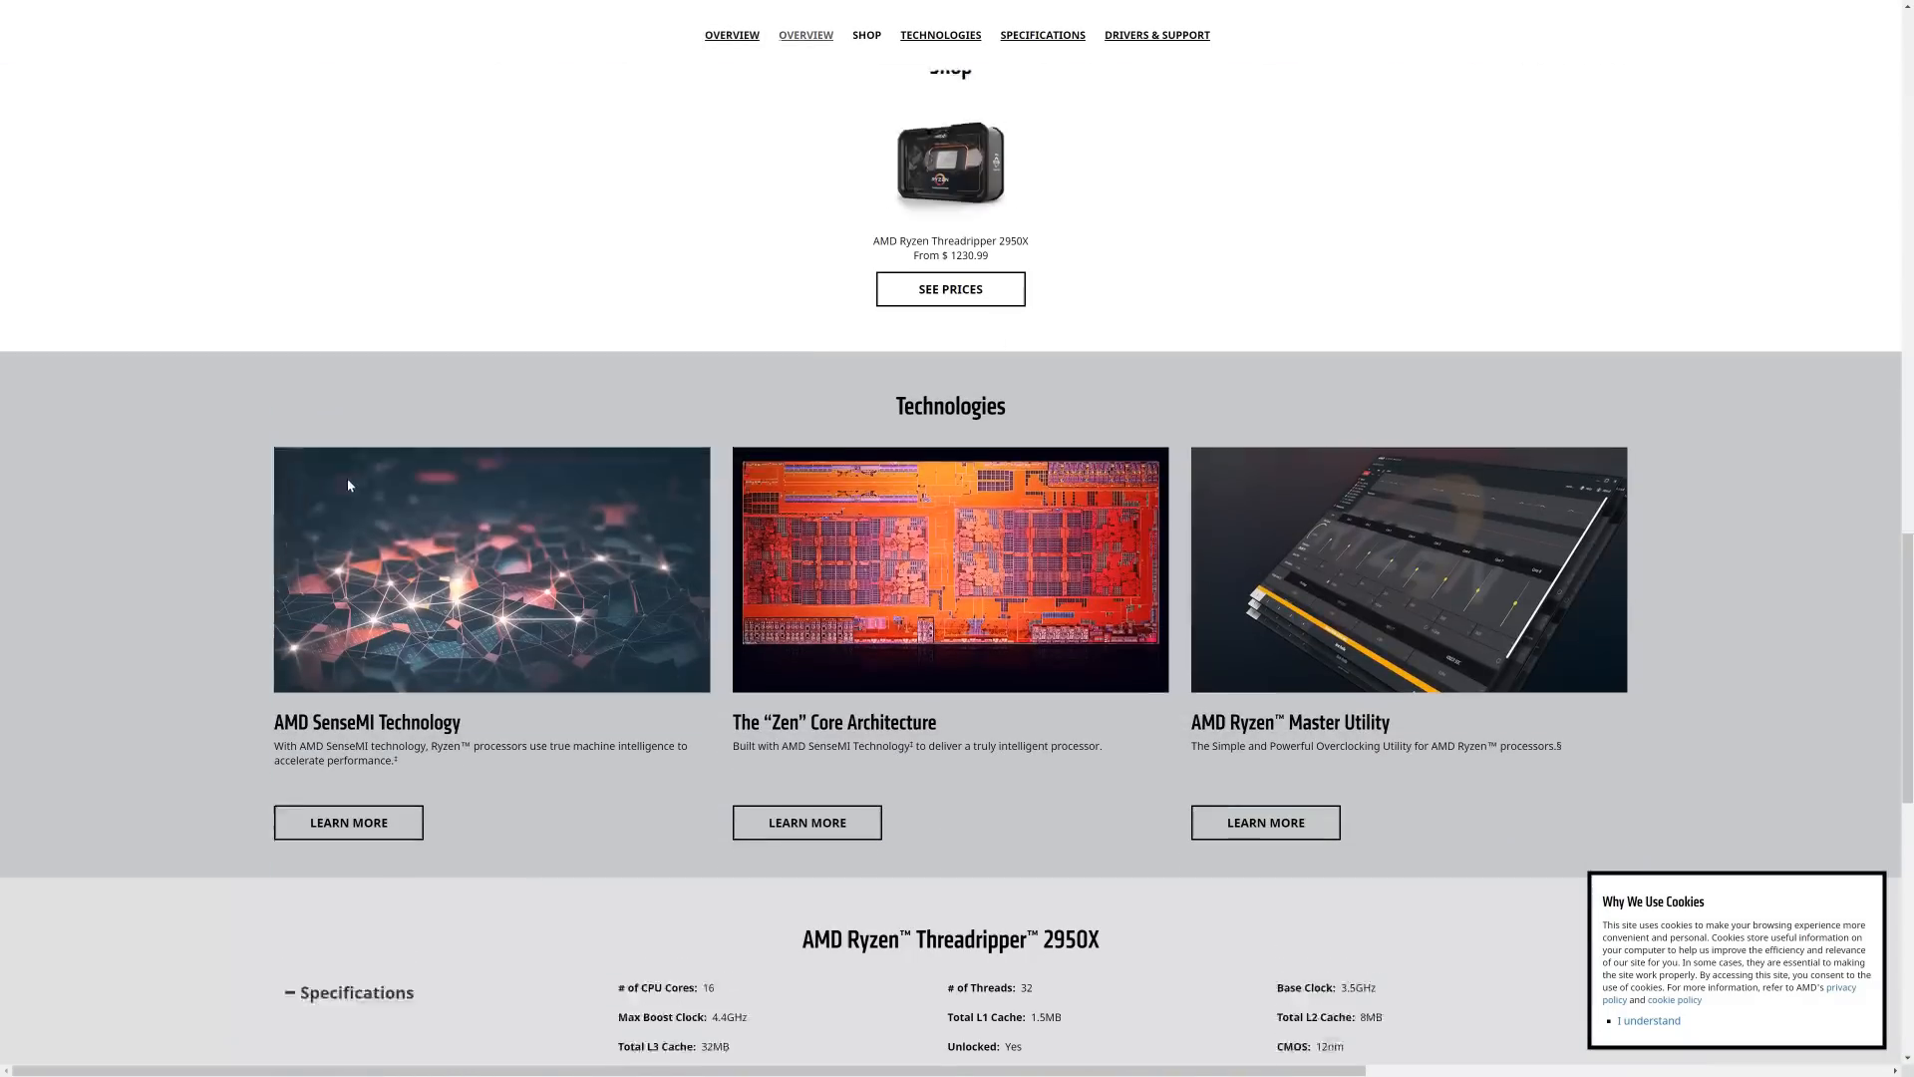
scroll("down", 3)
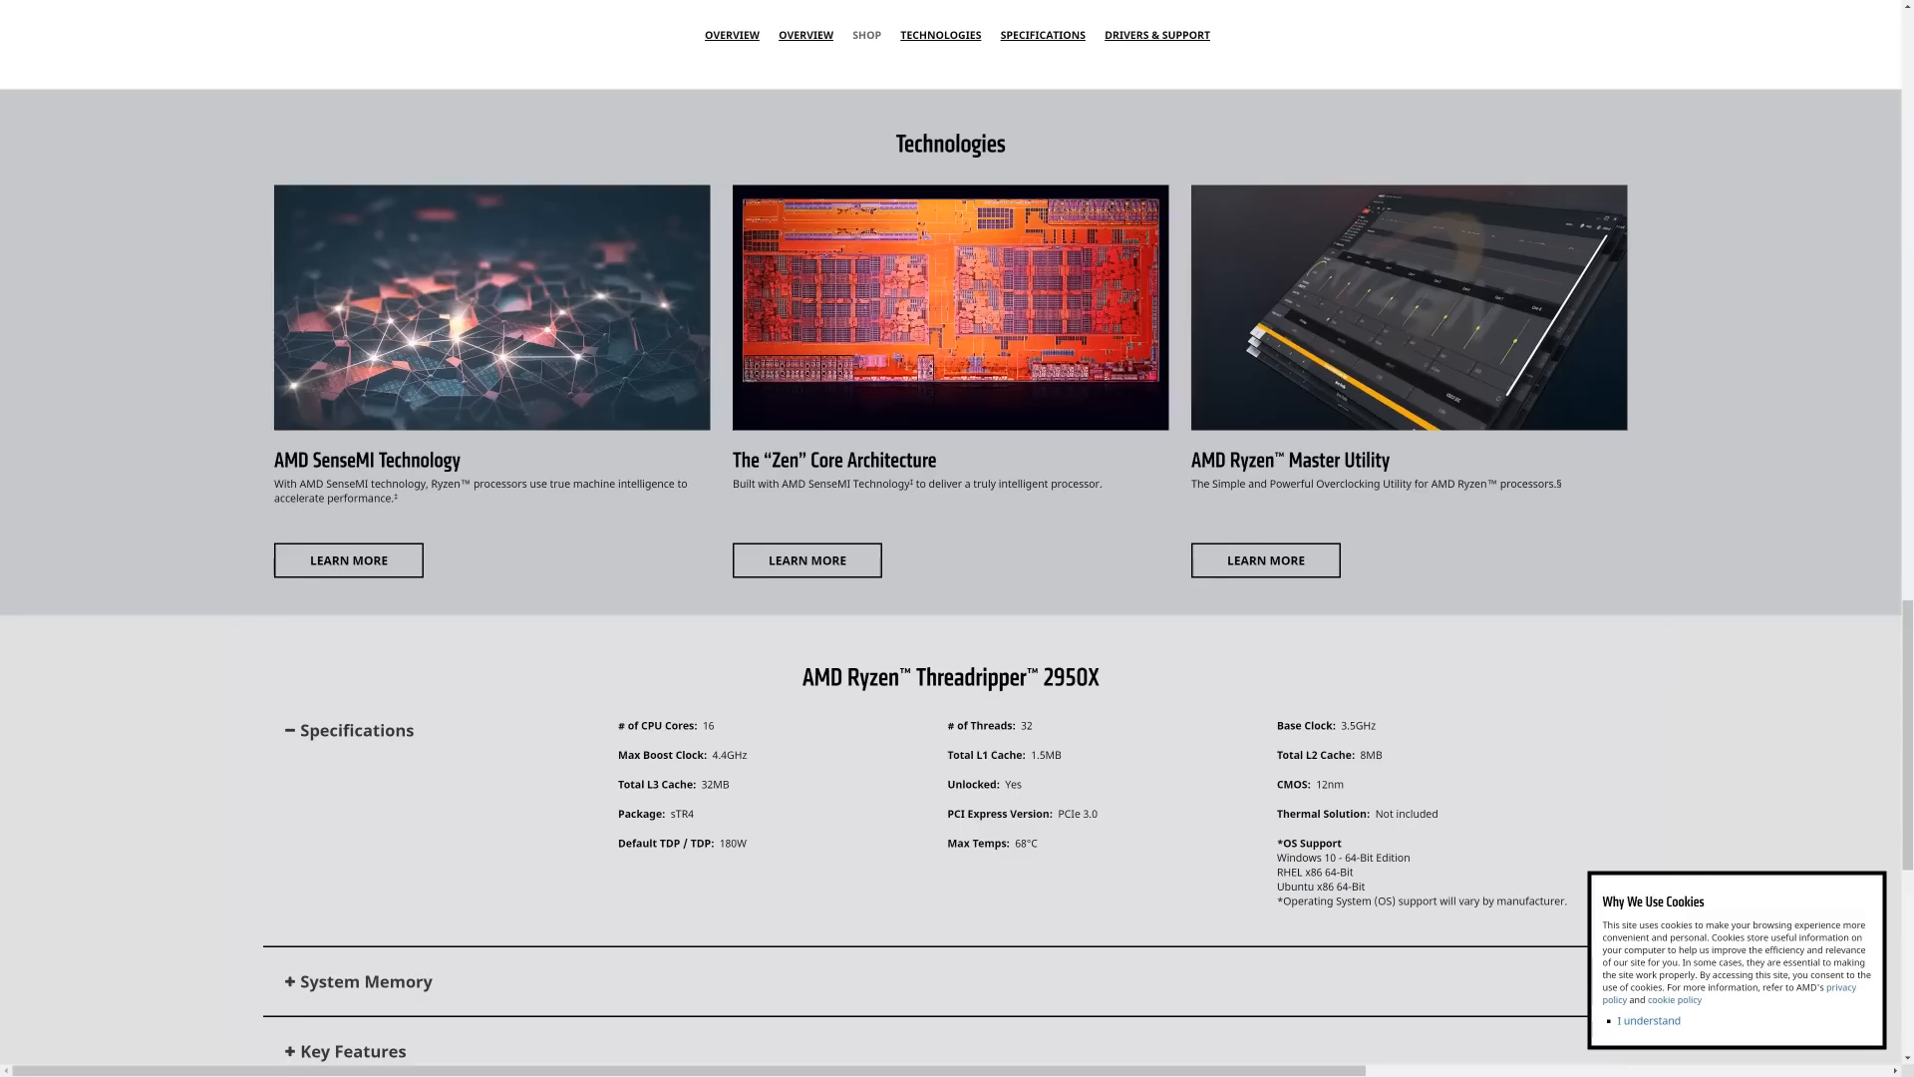